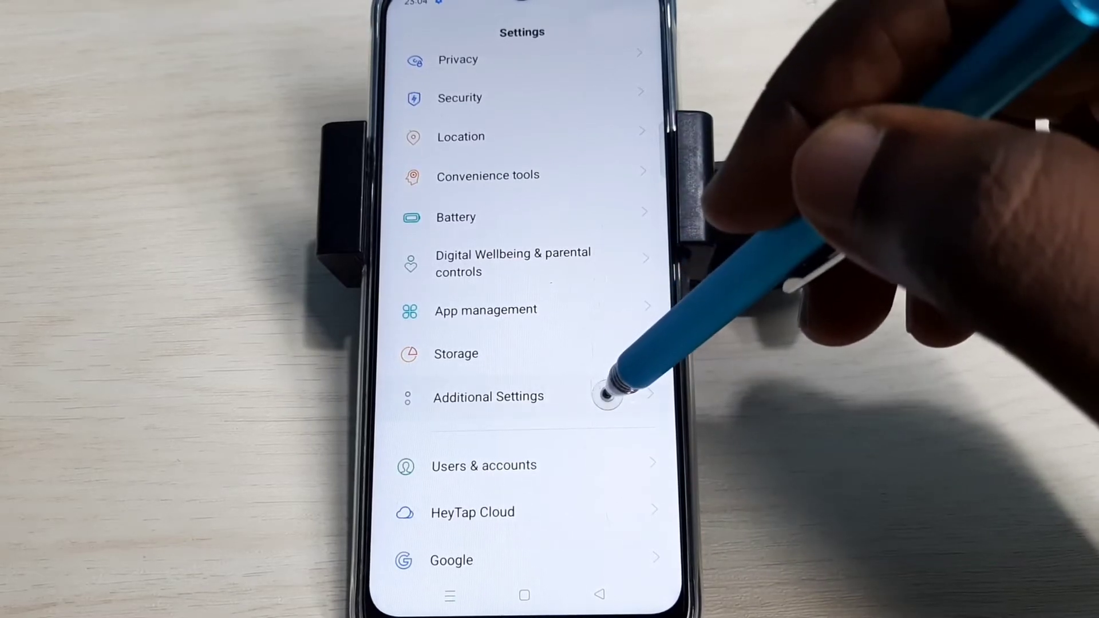
Navigate through Additional Settings into the Back up and reset page
left_click(487, 397)
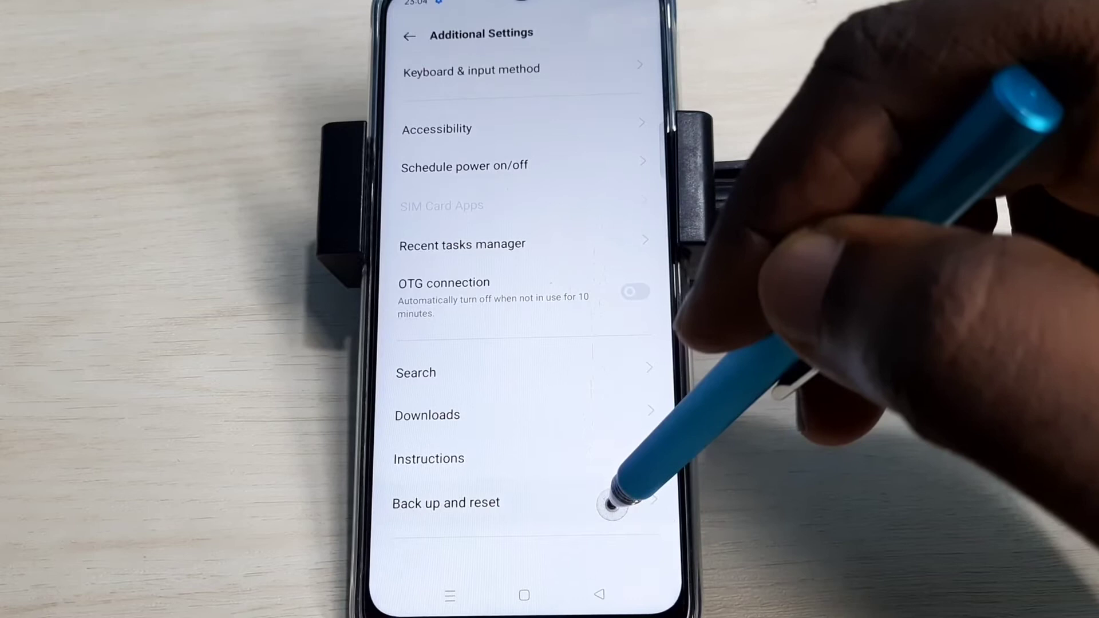
left_click(446, 502)
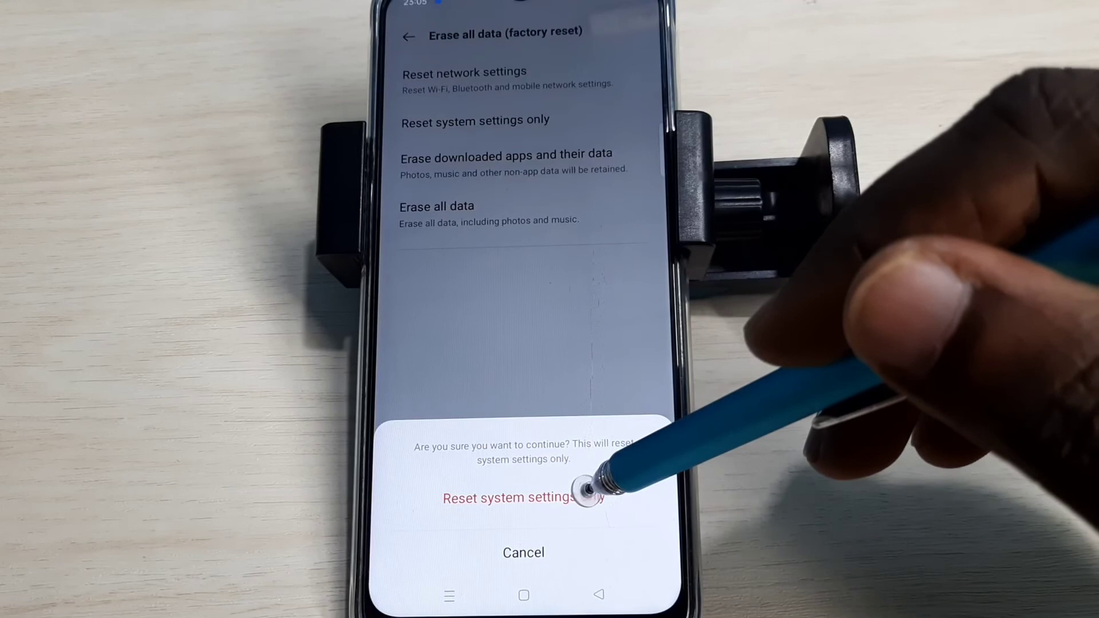
Confirm 'Reset system settings only', then back out to the Additional Settings list
left_click(522, 498)
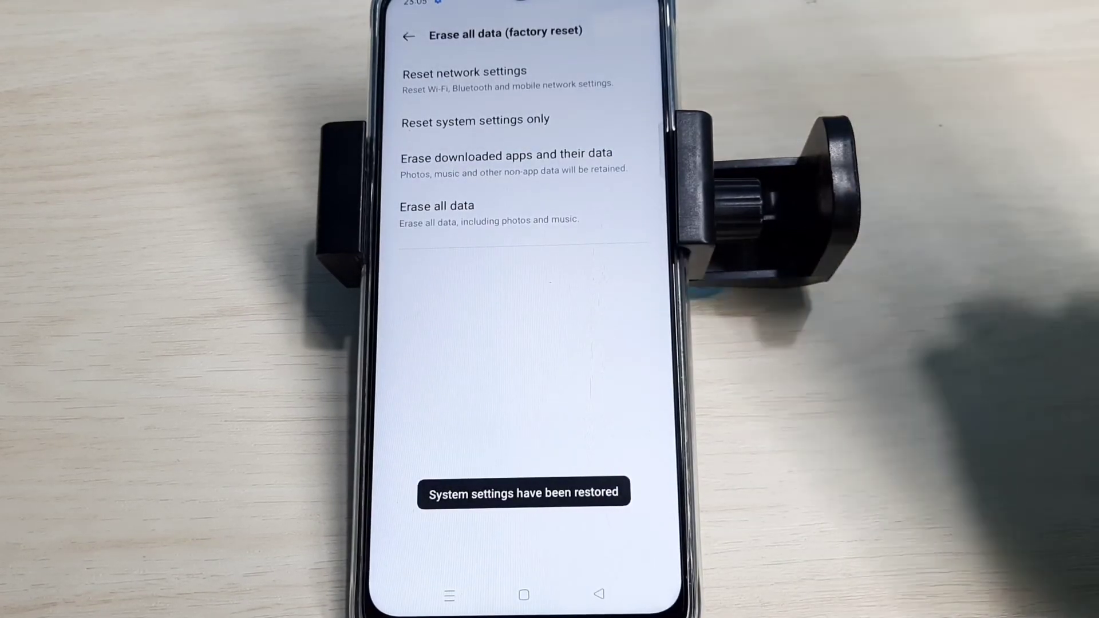
left_click(408, 36)
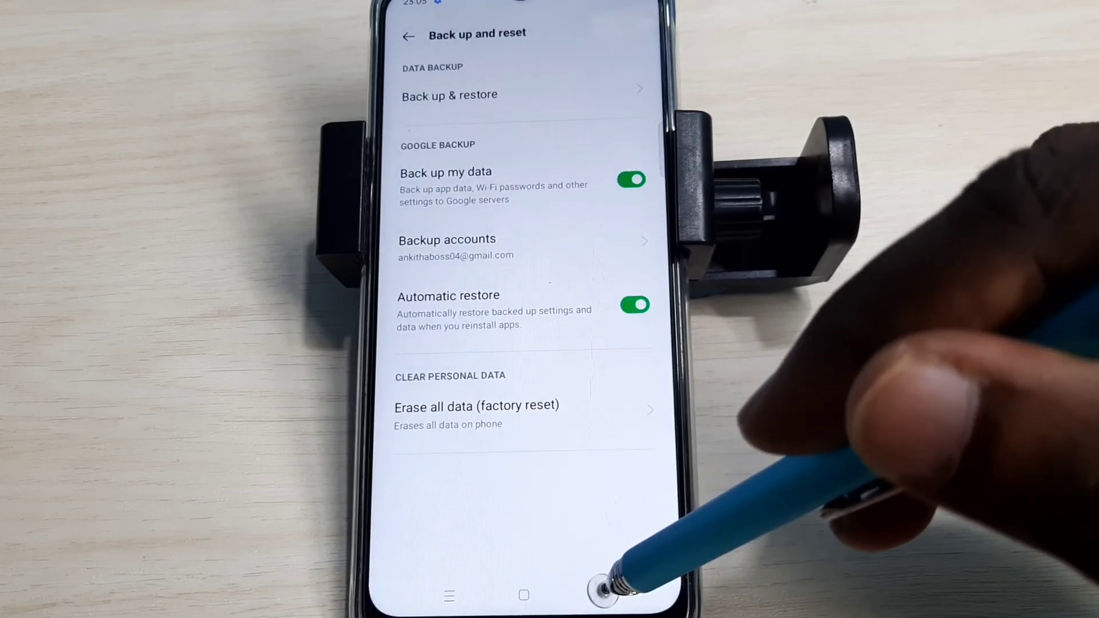
left_click(408, 36)
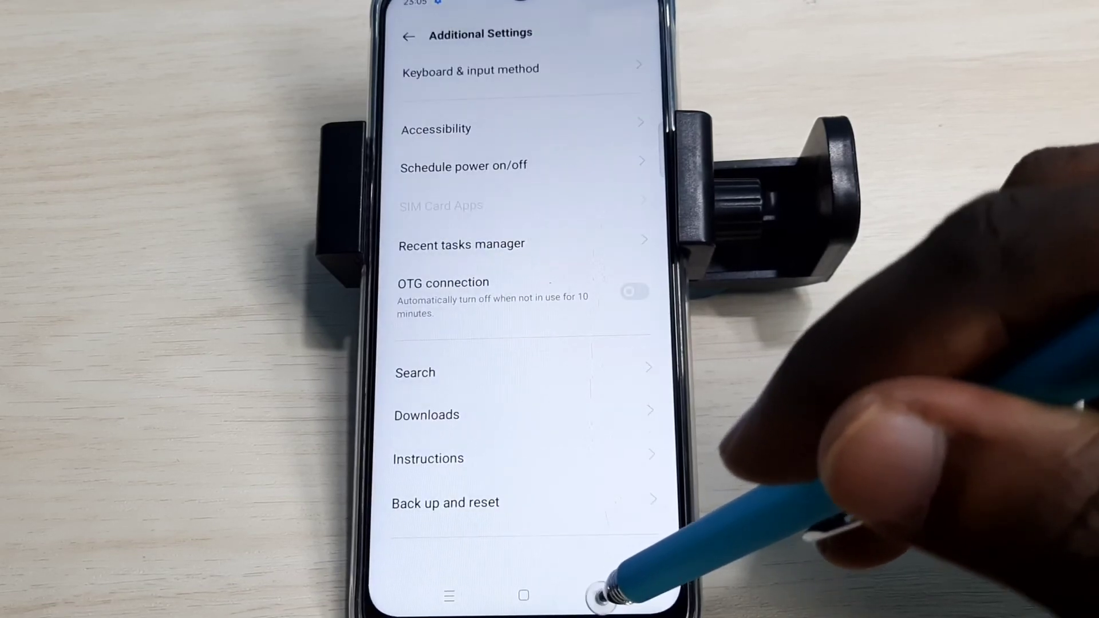